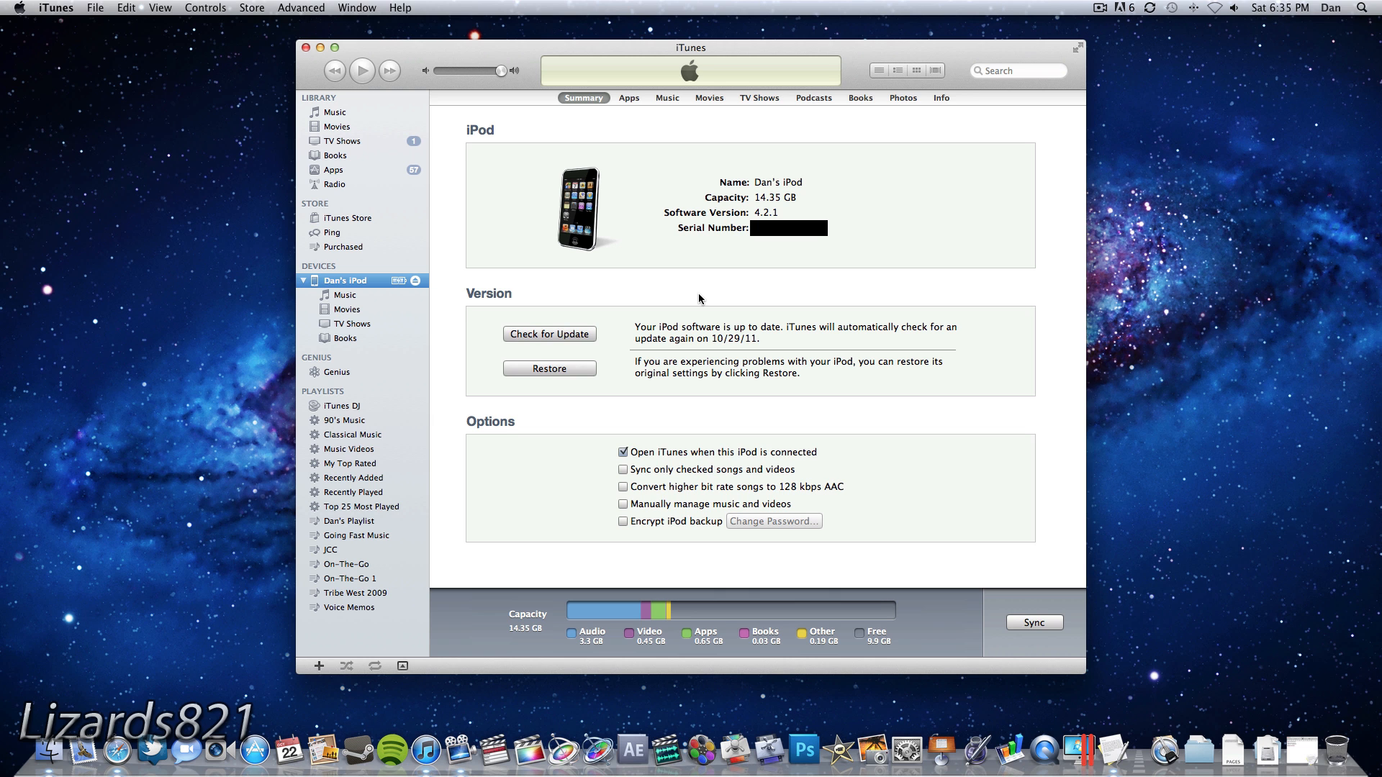
mouse_move(372, 7)
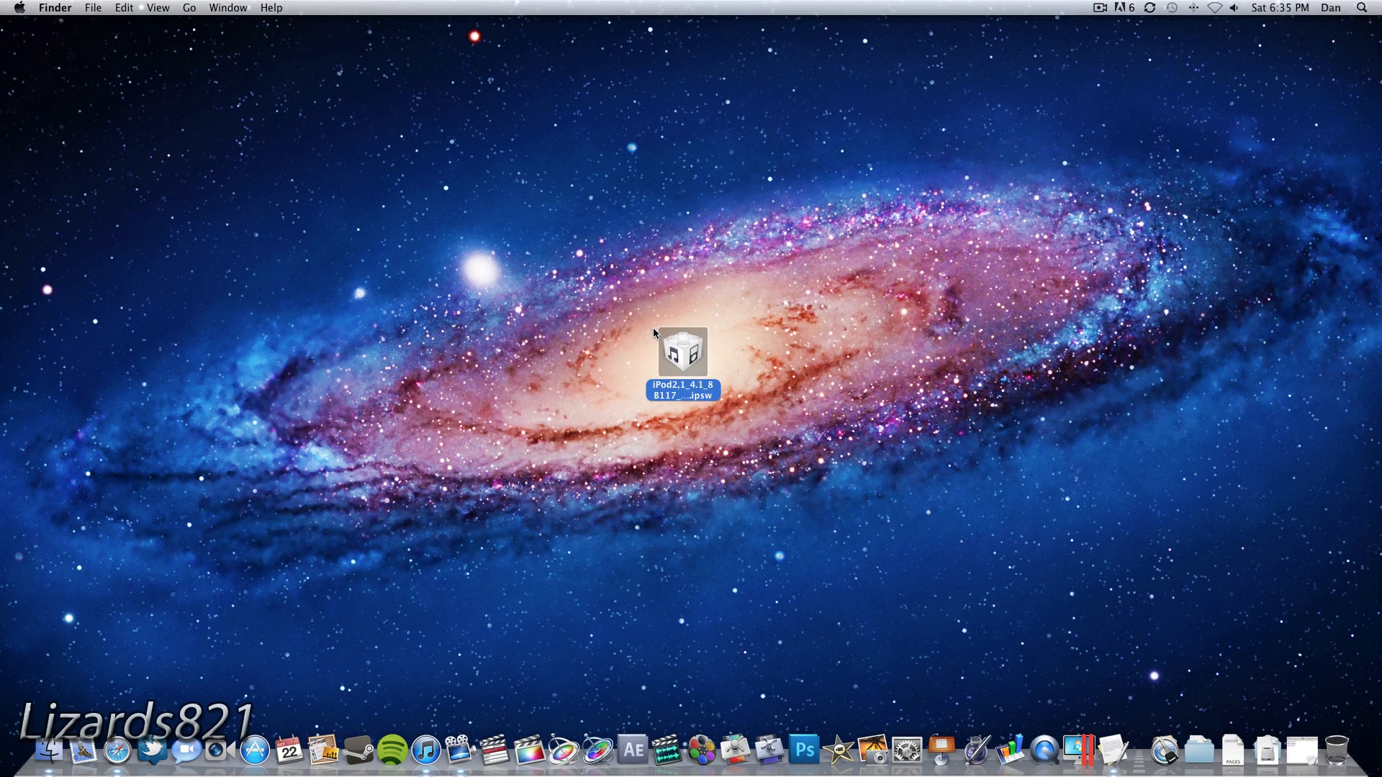
Step: Show the grid of installed applications over the iPod 4.2.1 summary
double_click(681, 353)
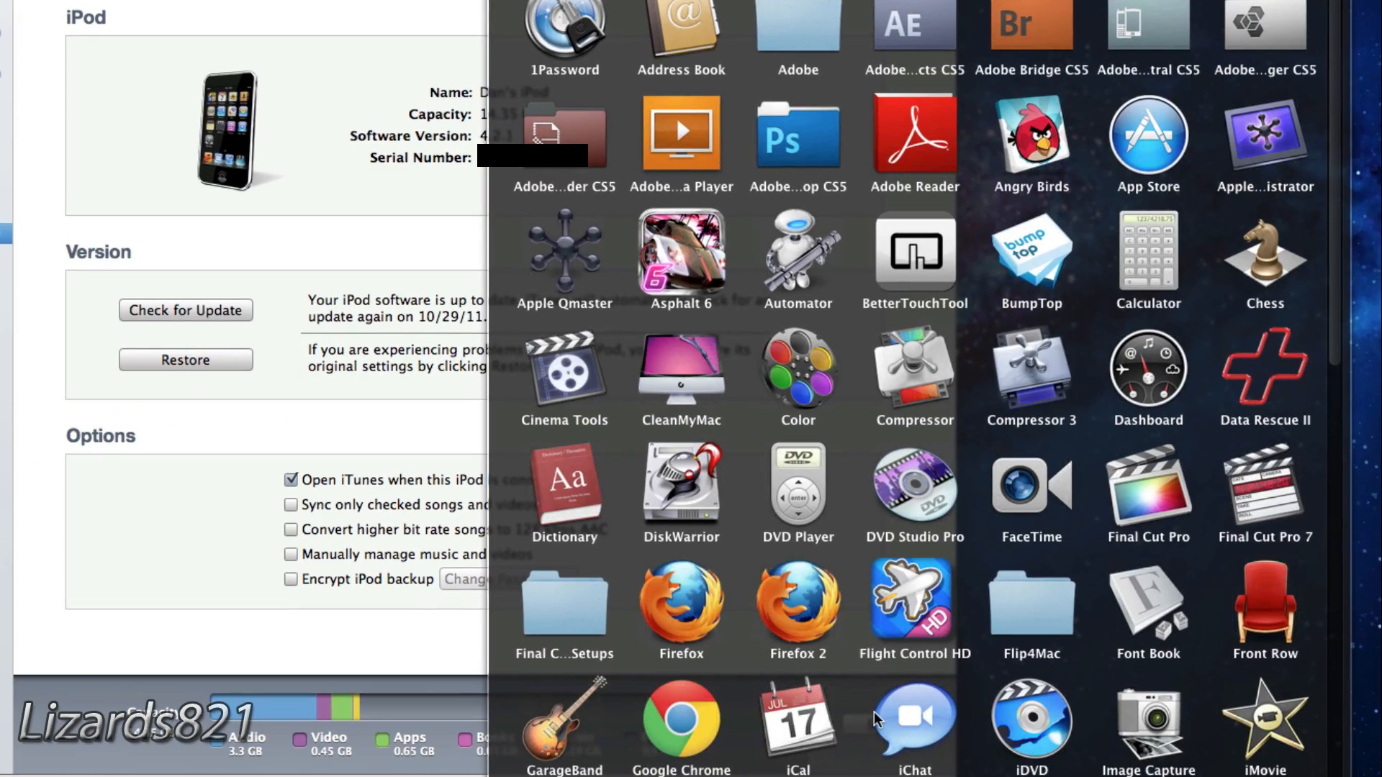
Step: Look up iPad 2 CDMA firmware 4.3.3 / 8J2 in ipswDownloader, then close the downloader
scroll(down, 3)
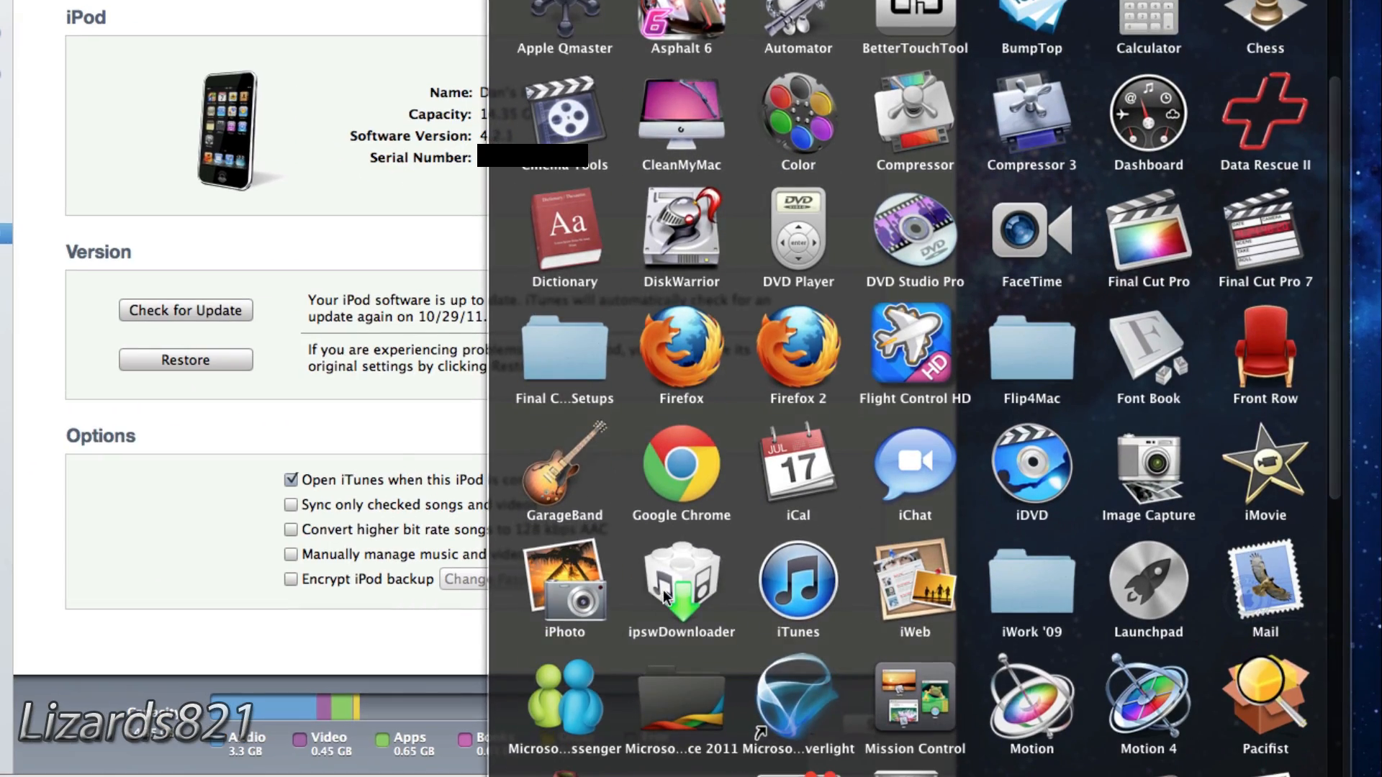
click(681, 586)
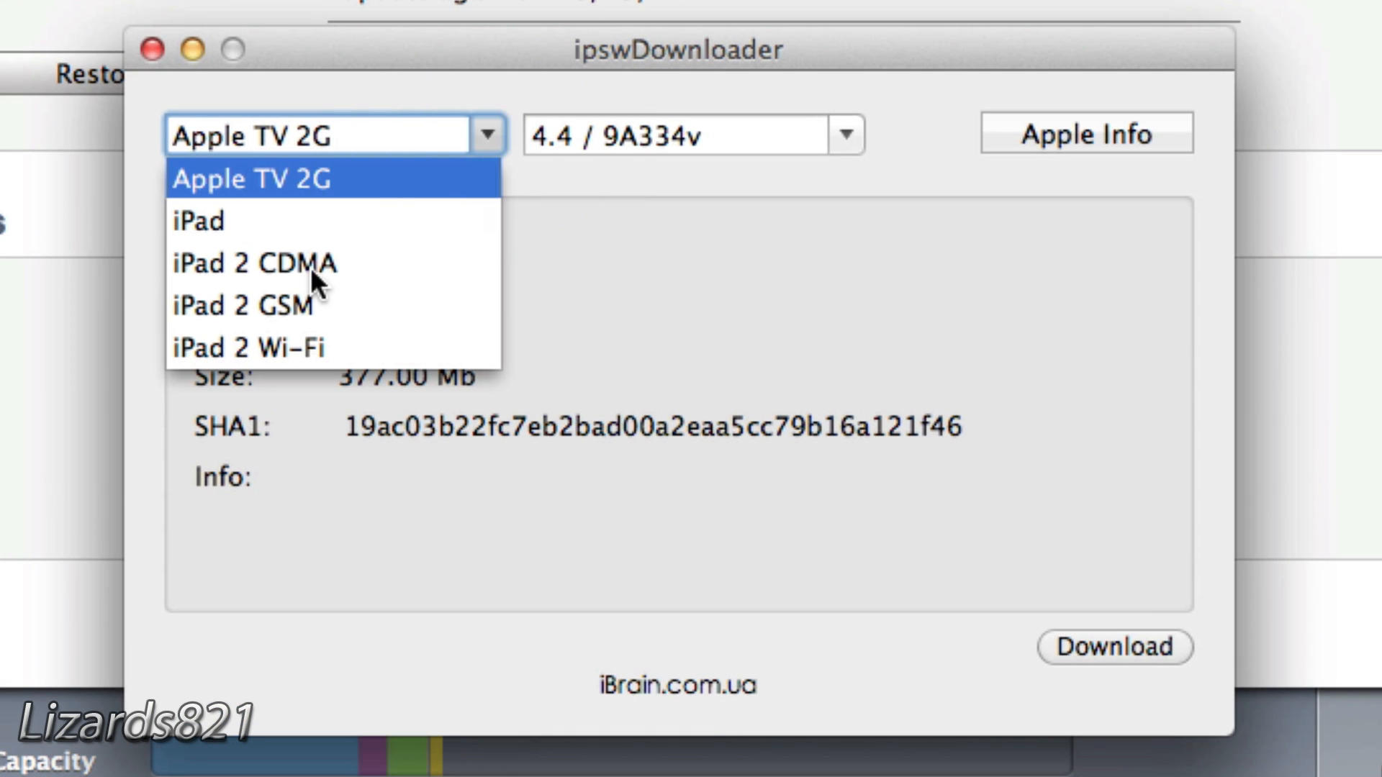
click(250, 263)
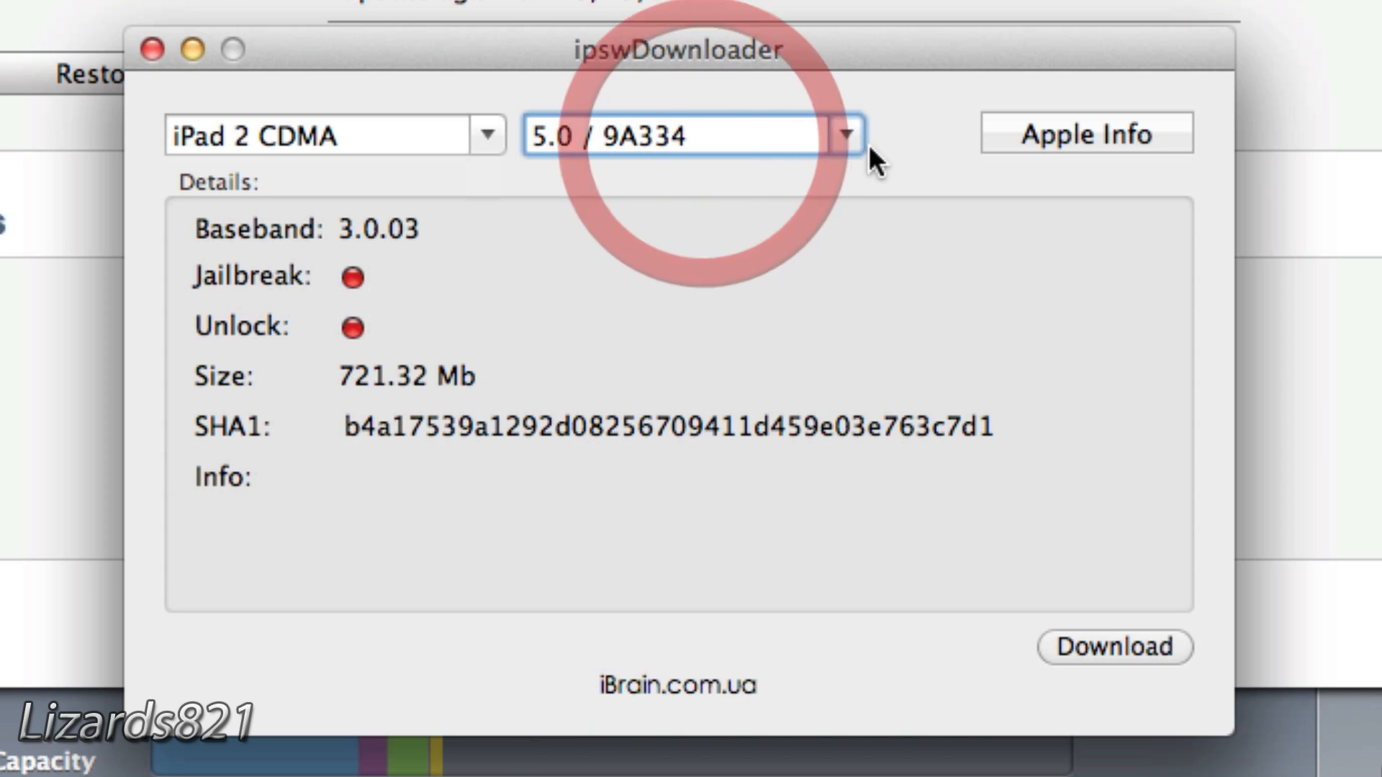
click(846, 135)
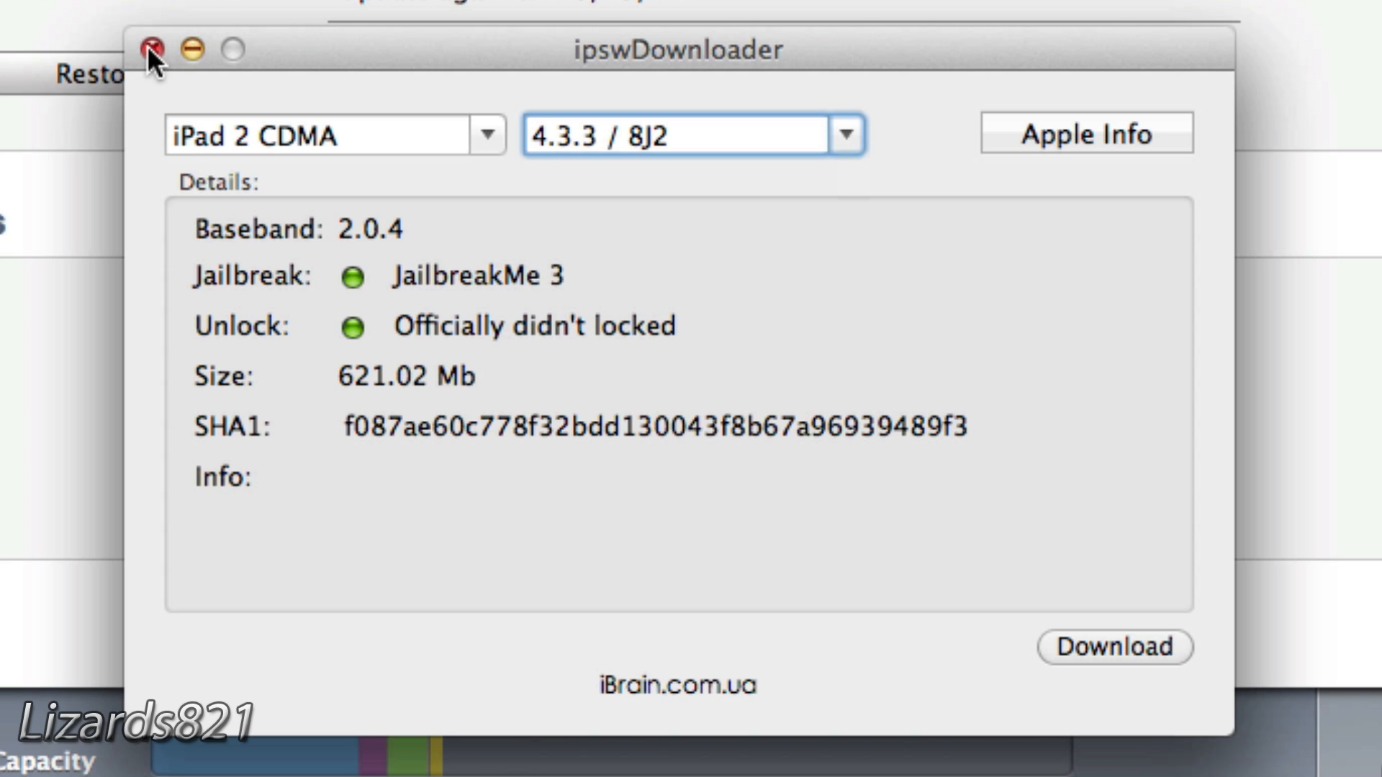
click(151, 49)
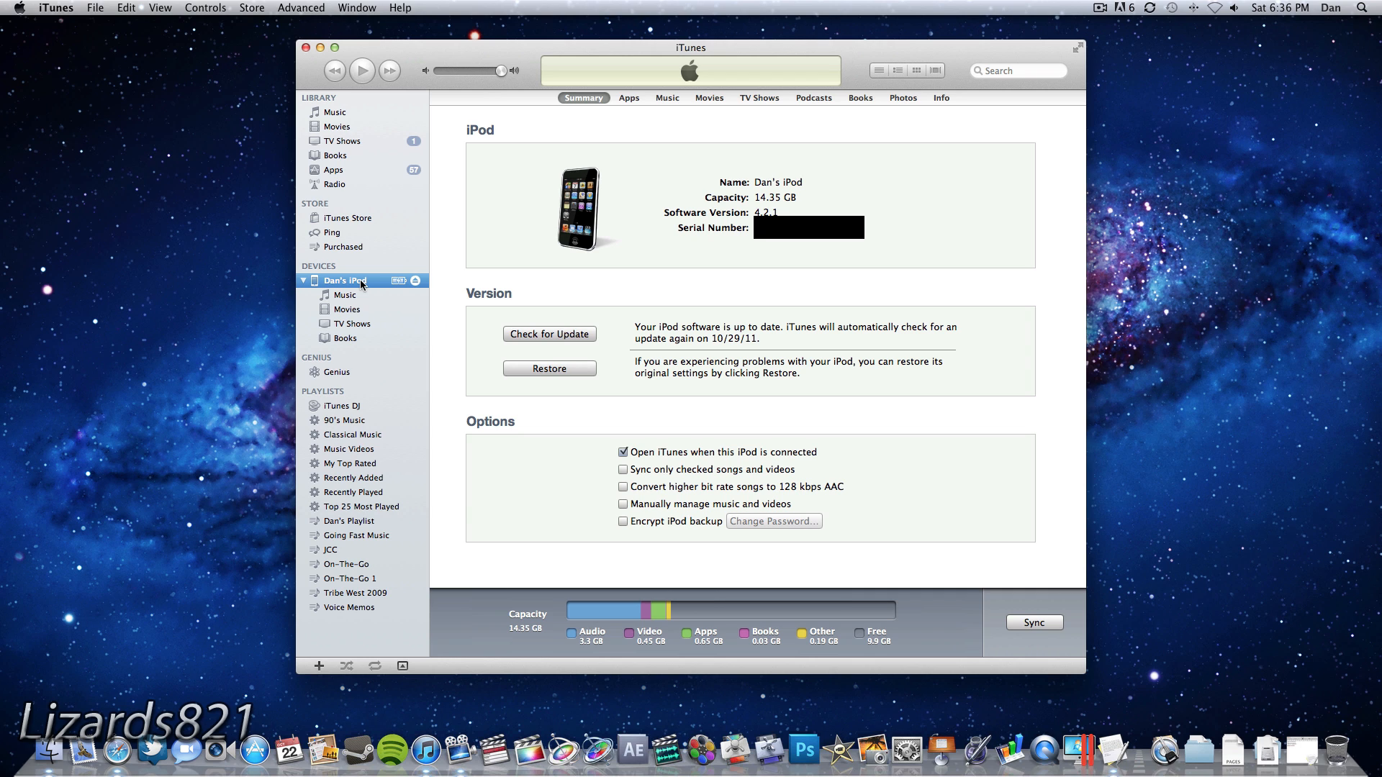
right_click(344, 280)
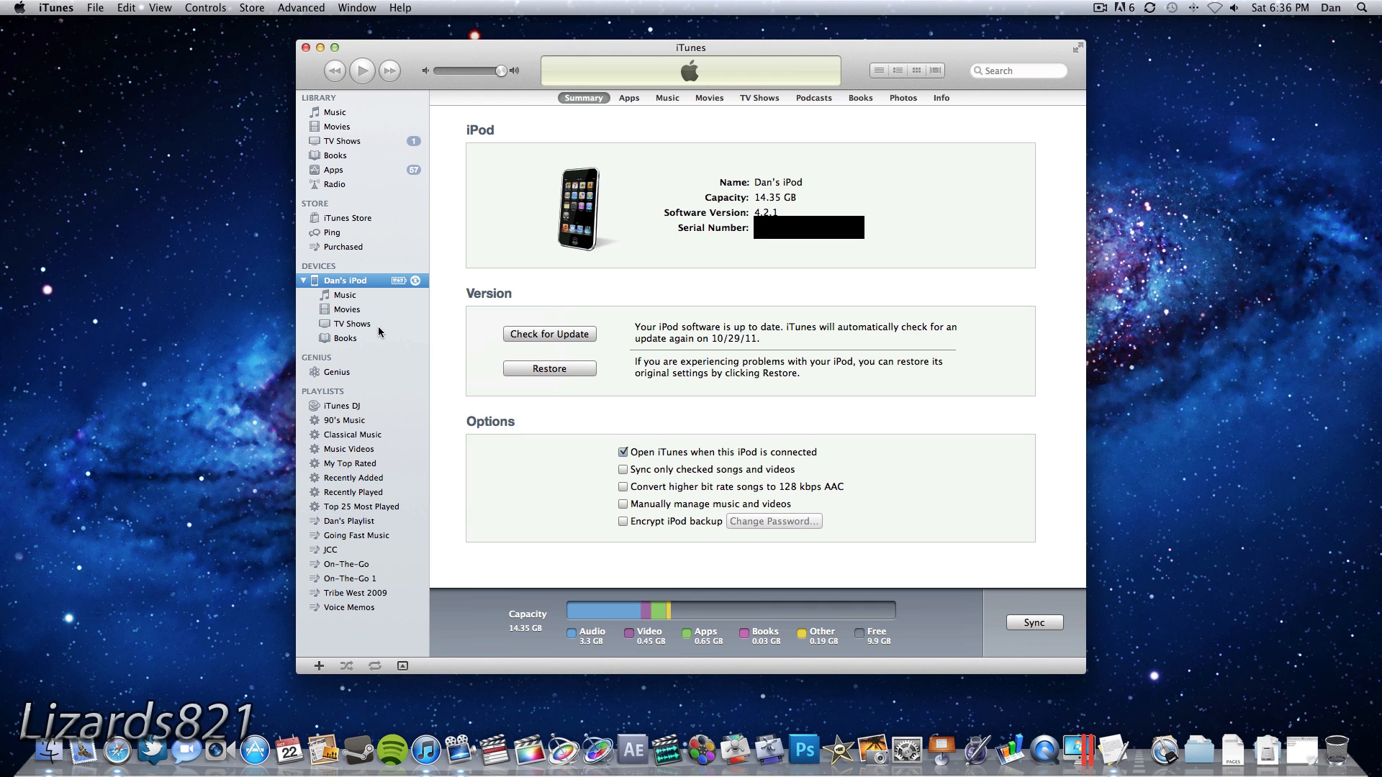
click(1034, 622)
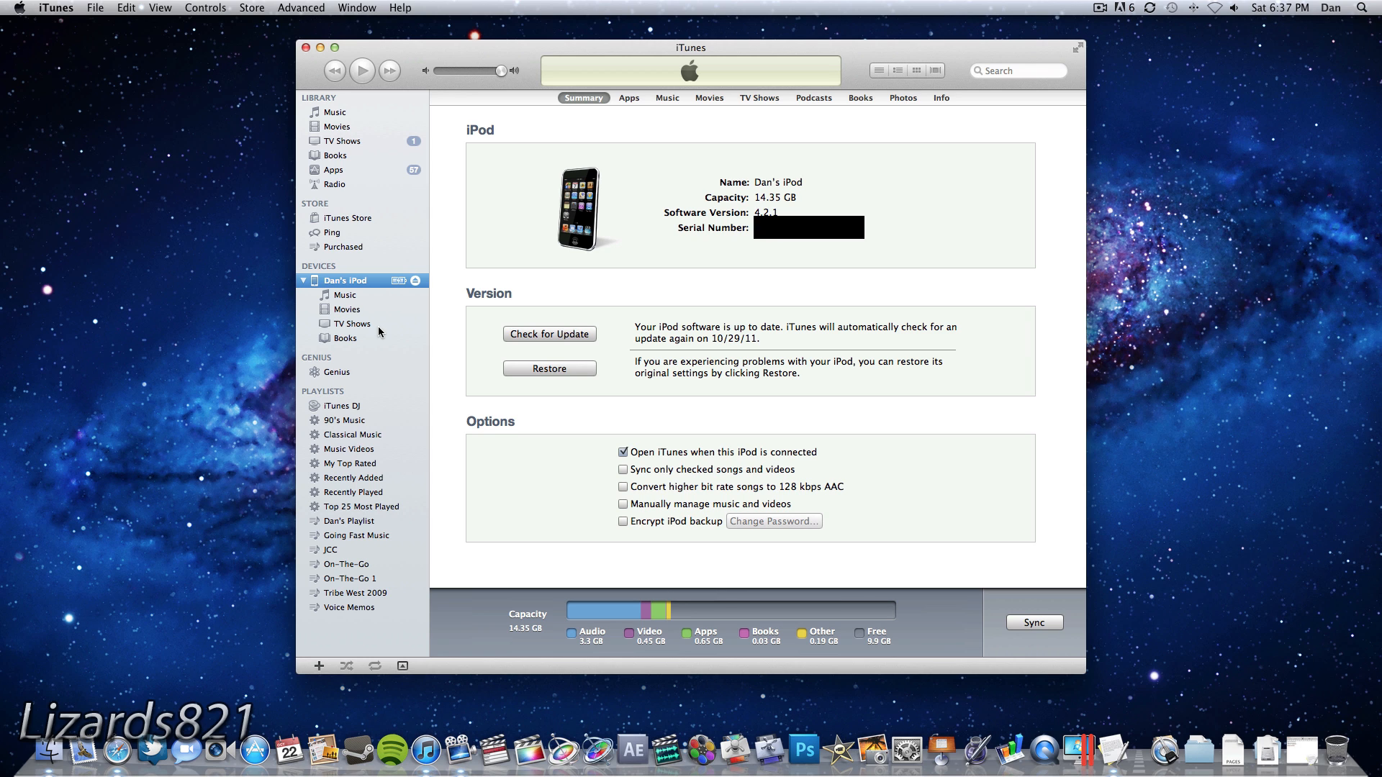
Step: Run sudo nano /etc/hosts in Terminal and supply the administrator password
click(1117, 725)
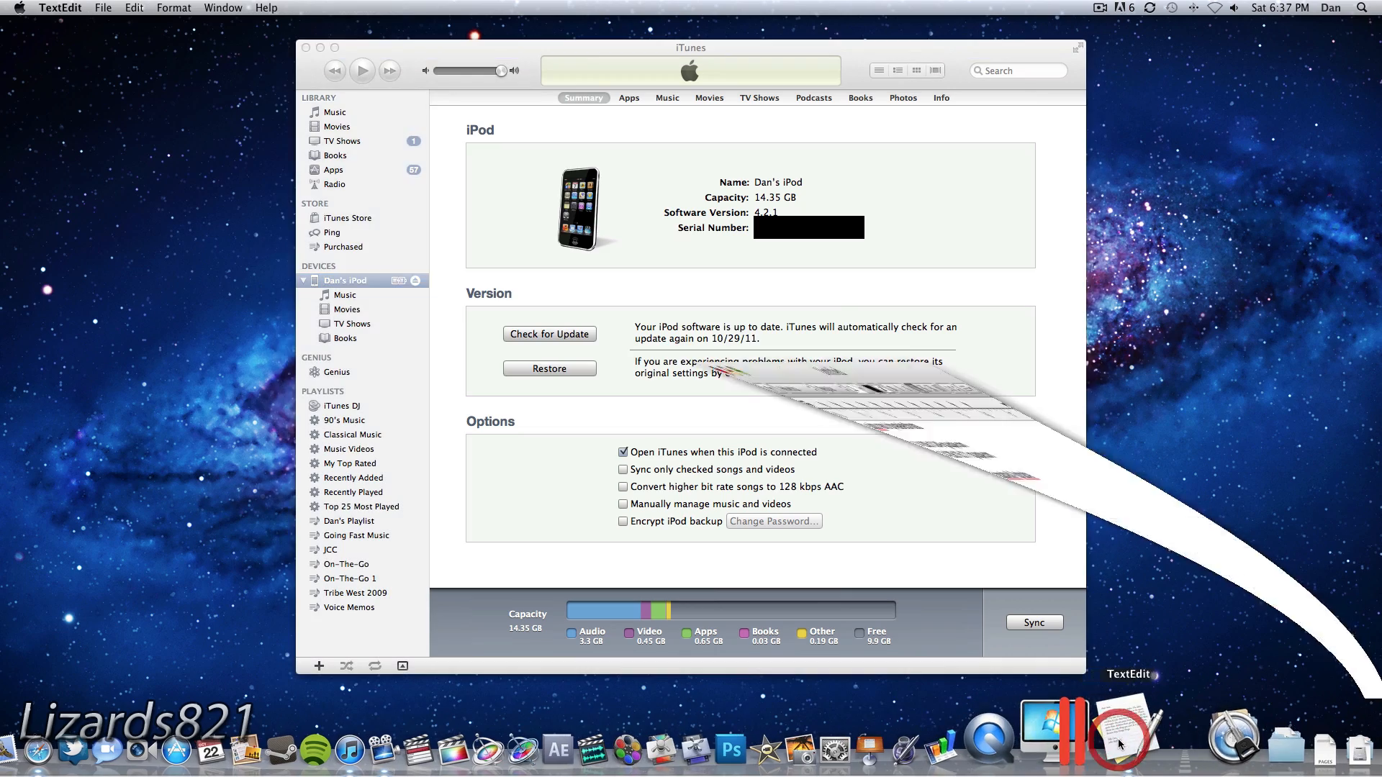
click(1120, 744)
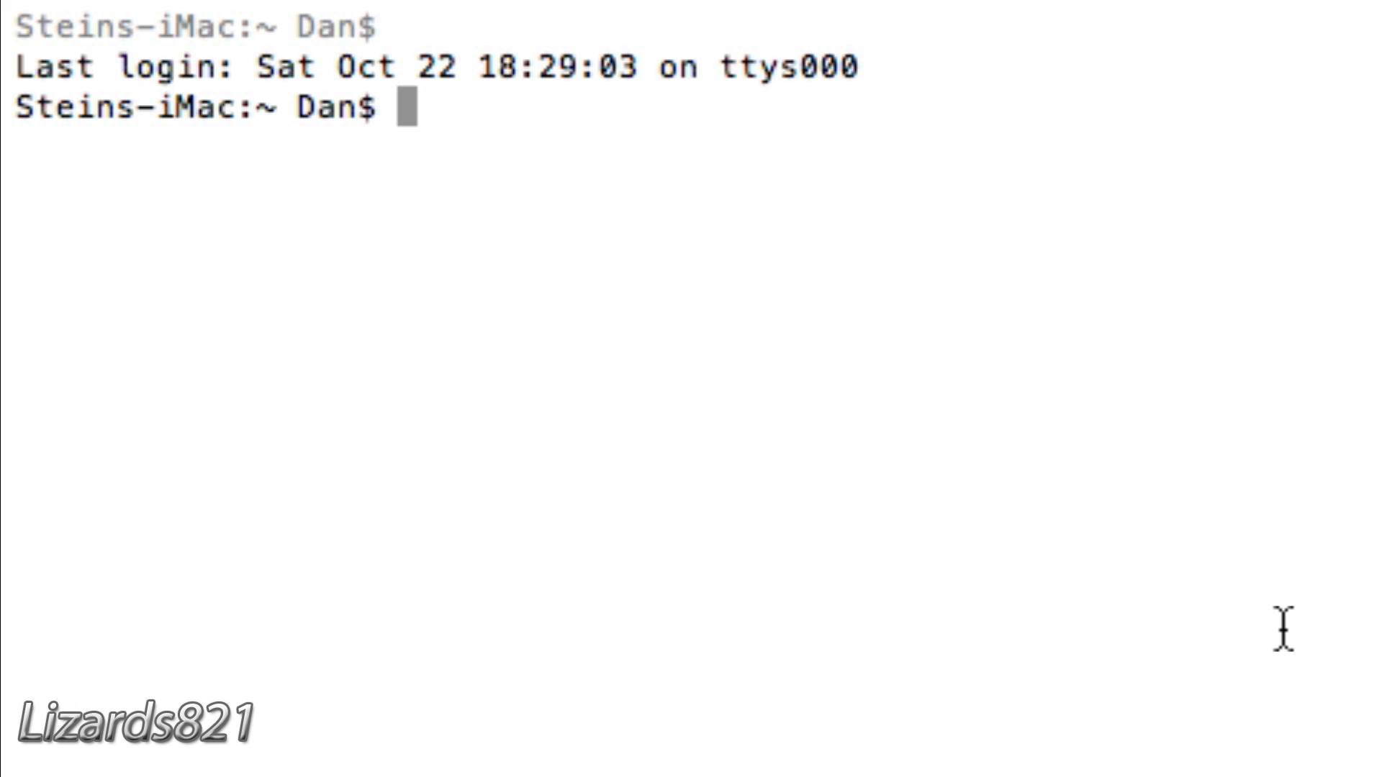
text(sudo)
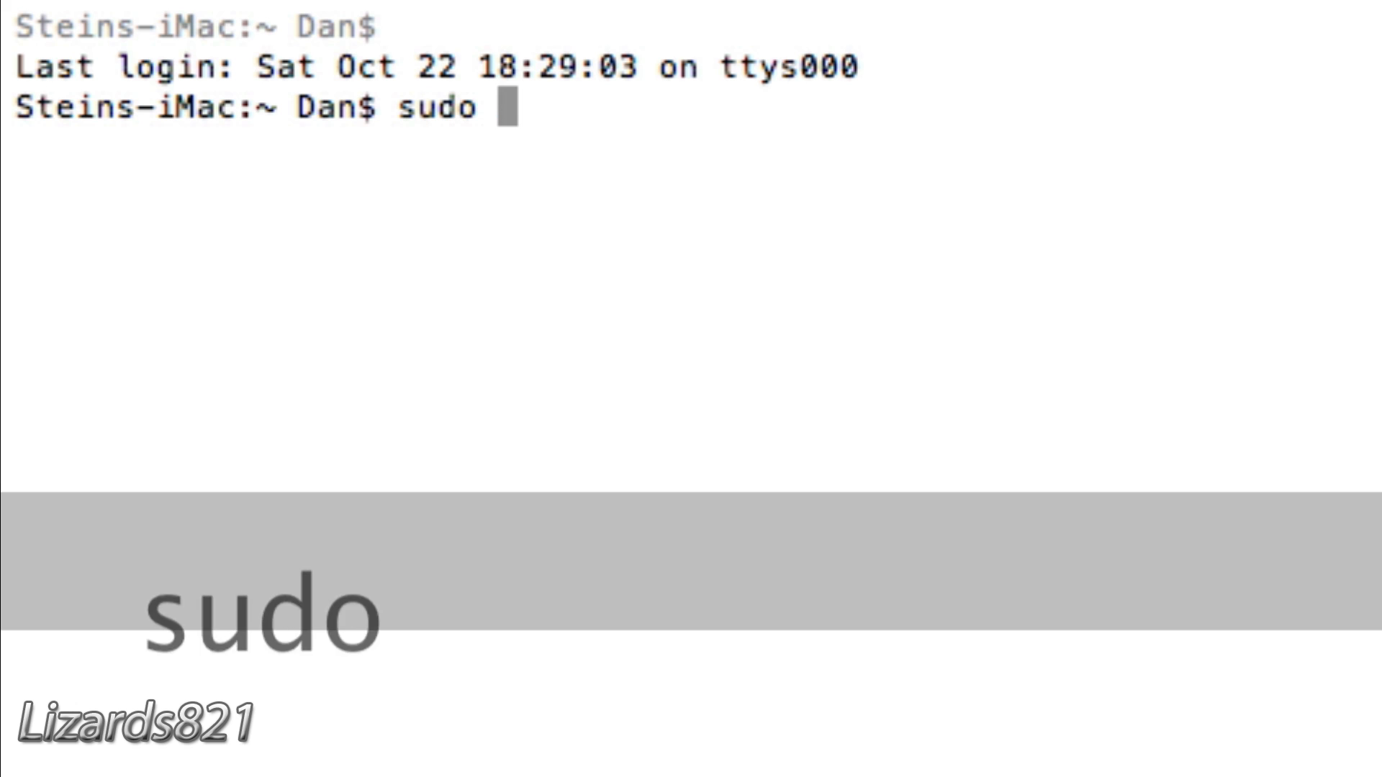
text(nano)
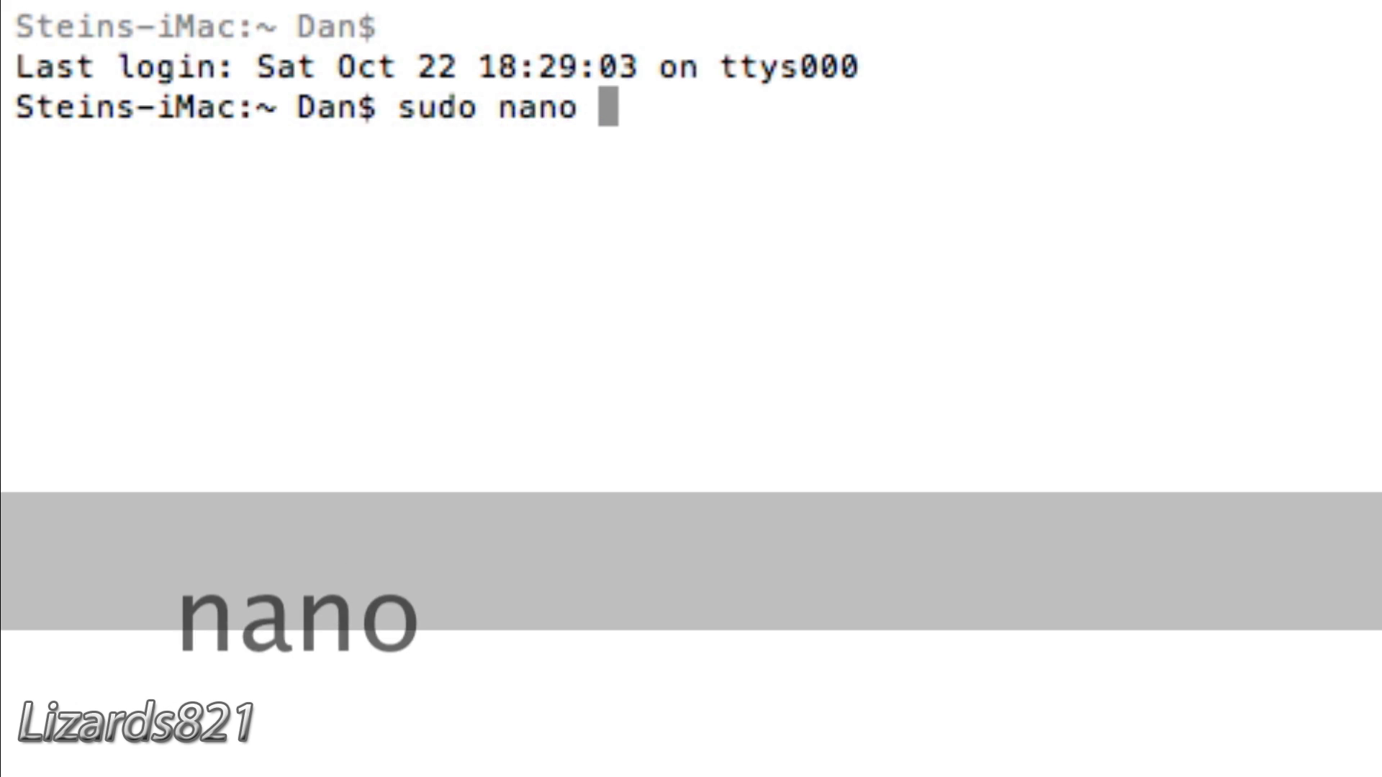
text(/etc)
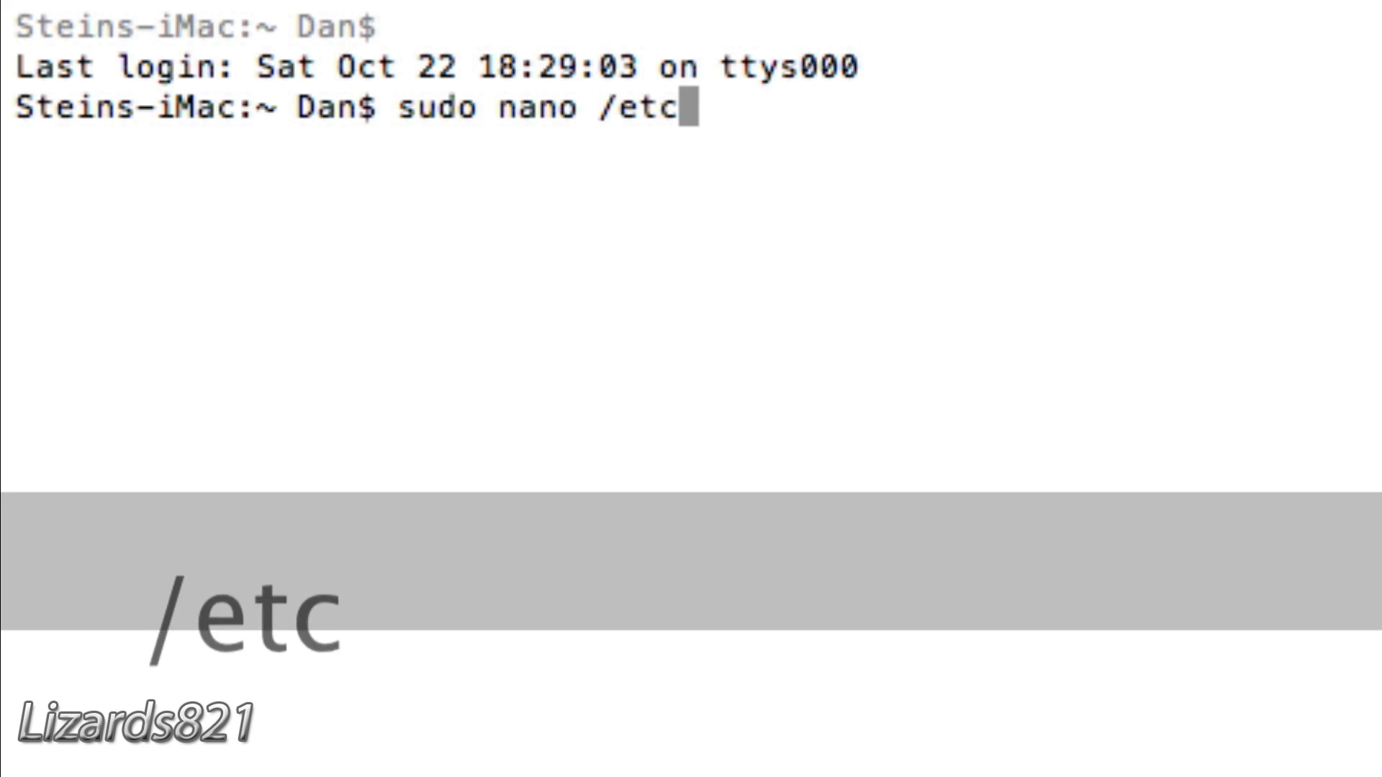
text(/)
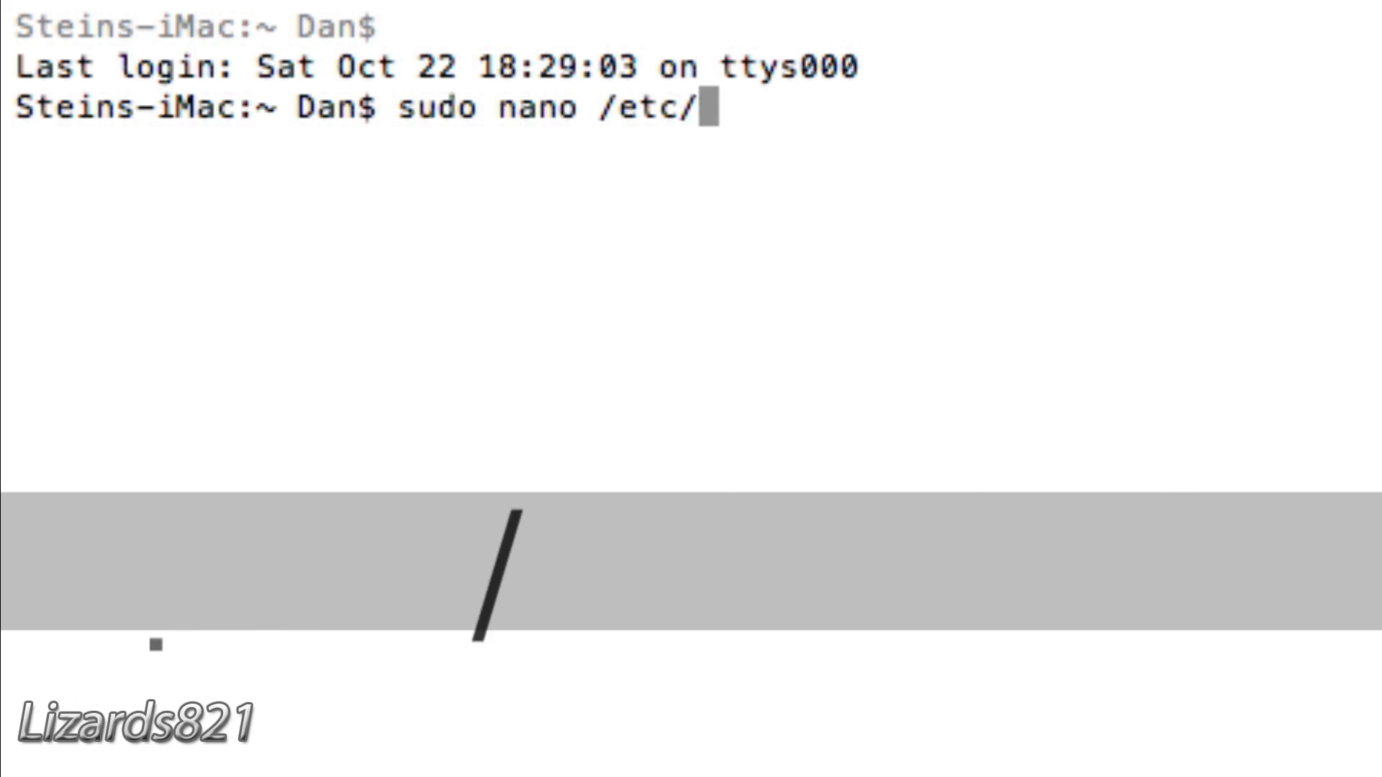
text(host)
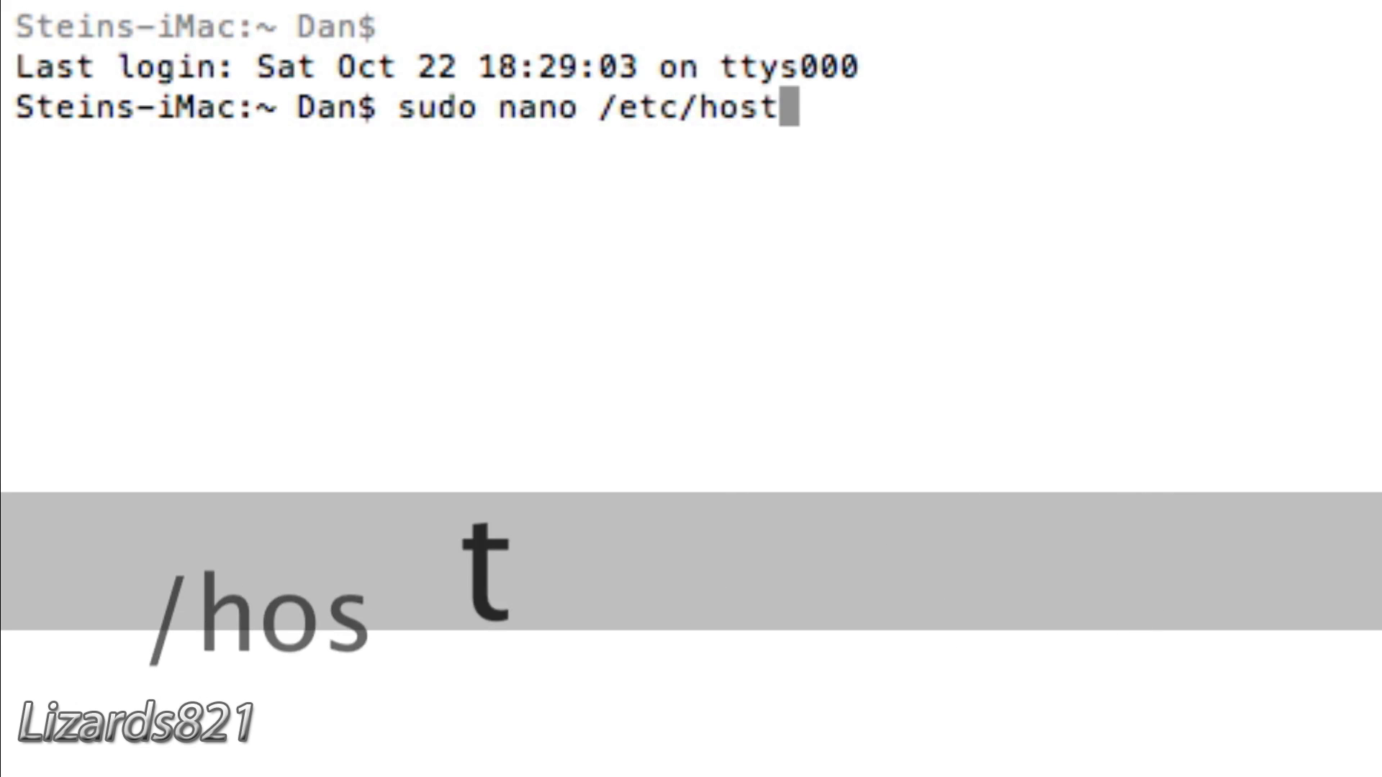
key(Return)
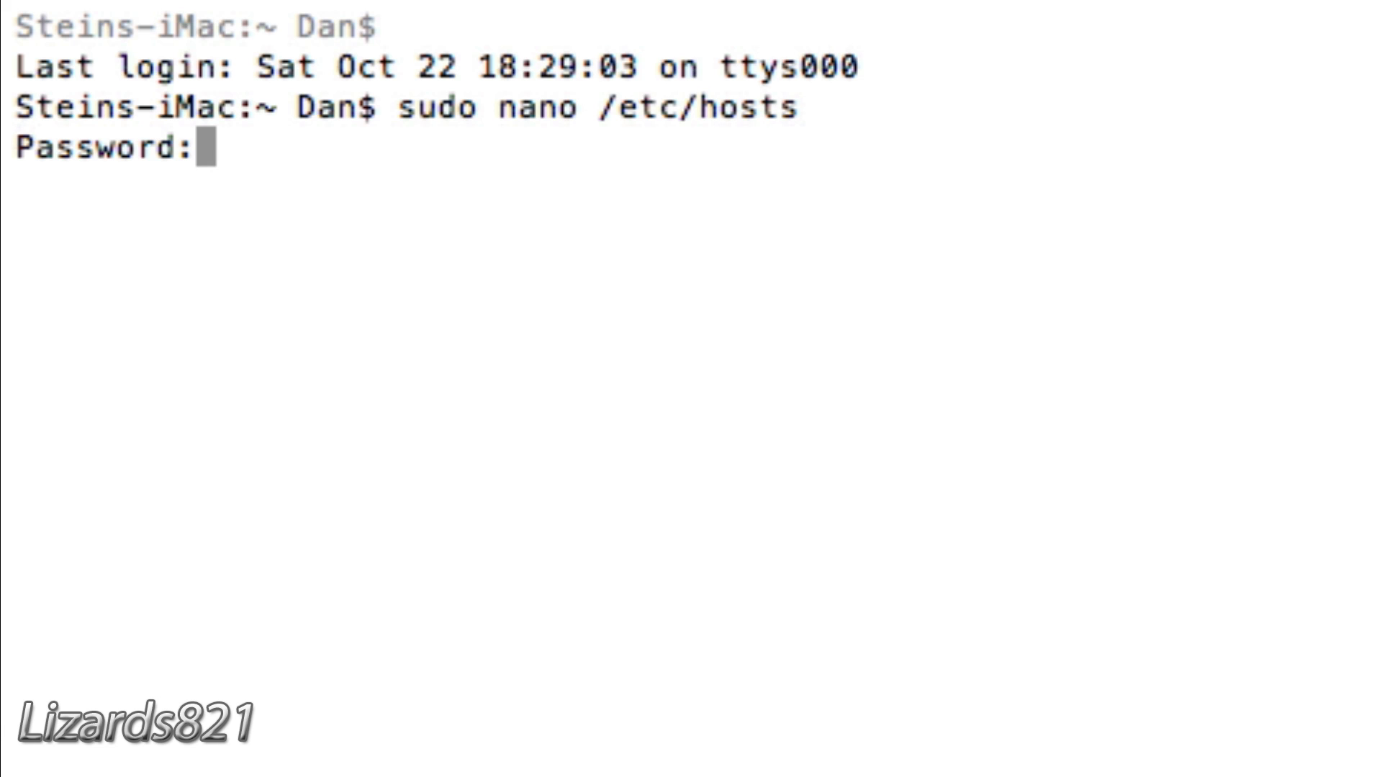
key(Return)
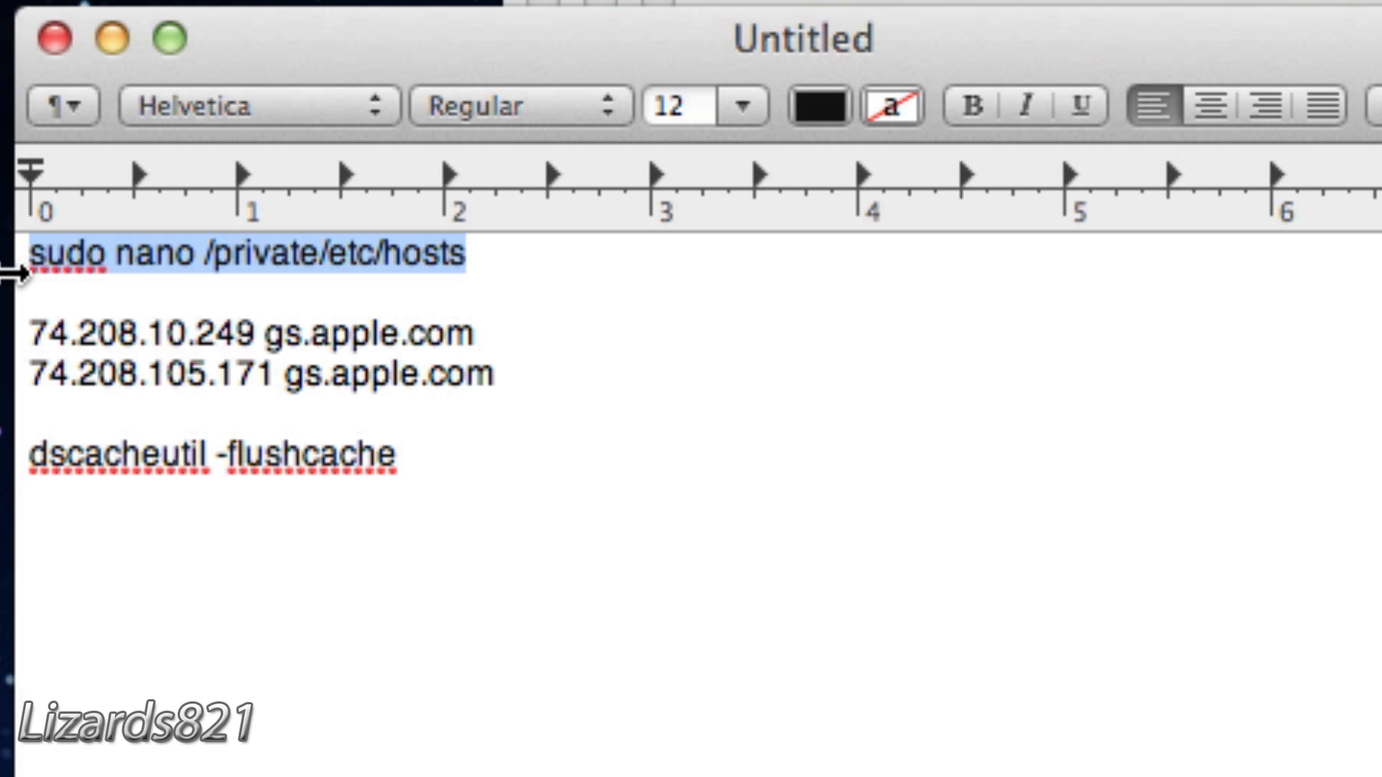
mouse_move(141, 228)
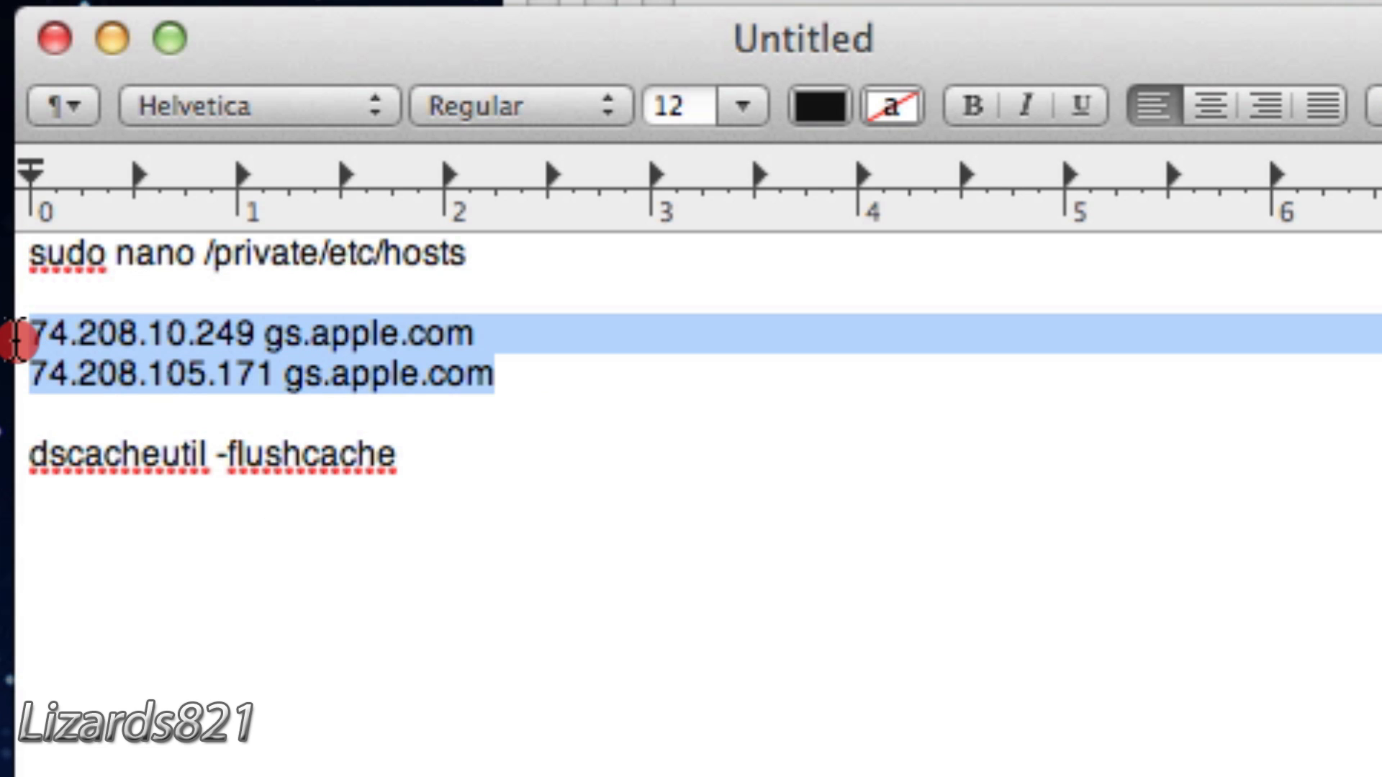
Step: Paste the two 74.208 gs.apple.com lines at the end of hosts and save from nano
key(cmd+c)
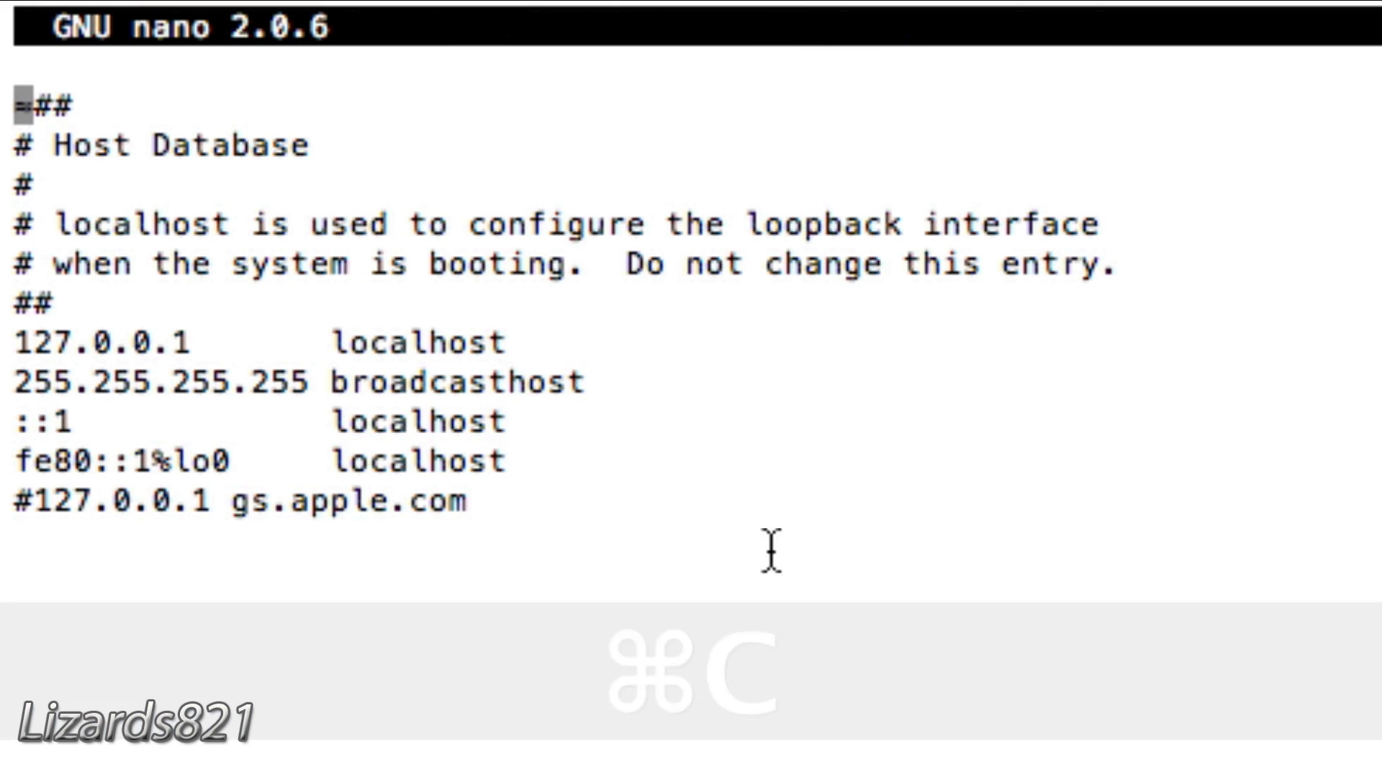
key(Down)
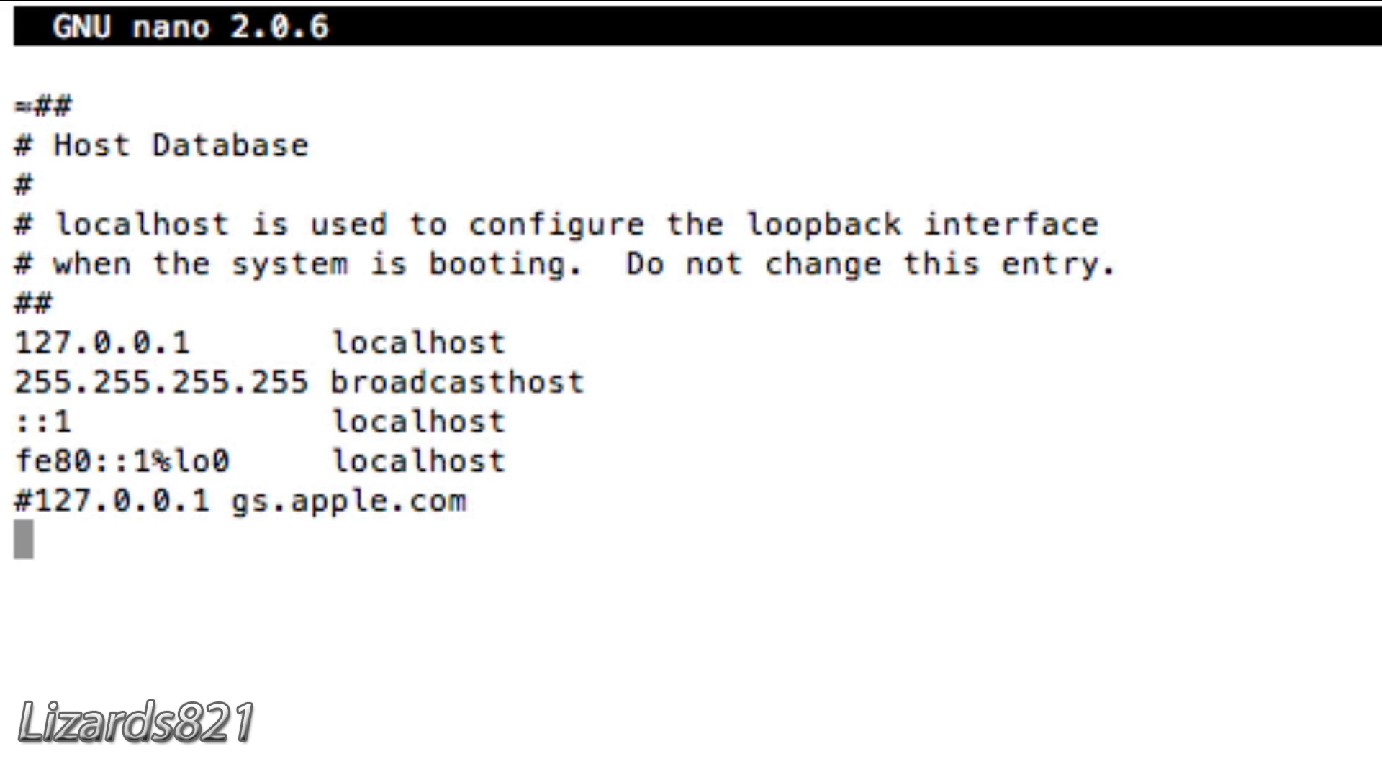
key(cmd+v)
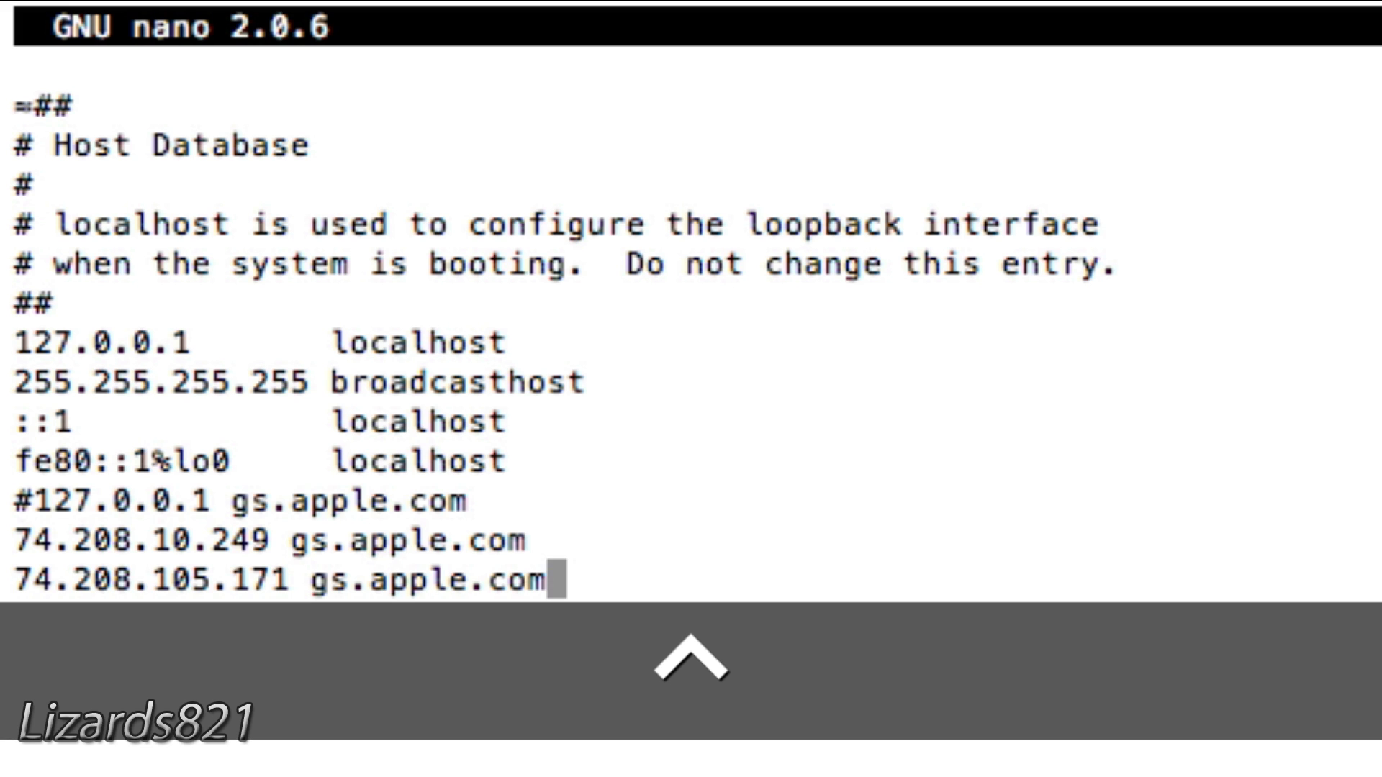
key(ctrl+x)
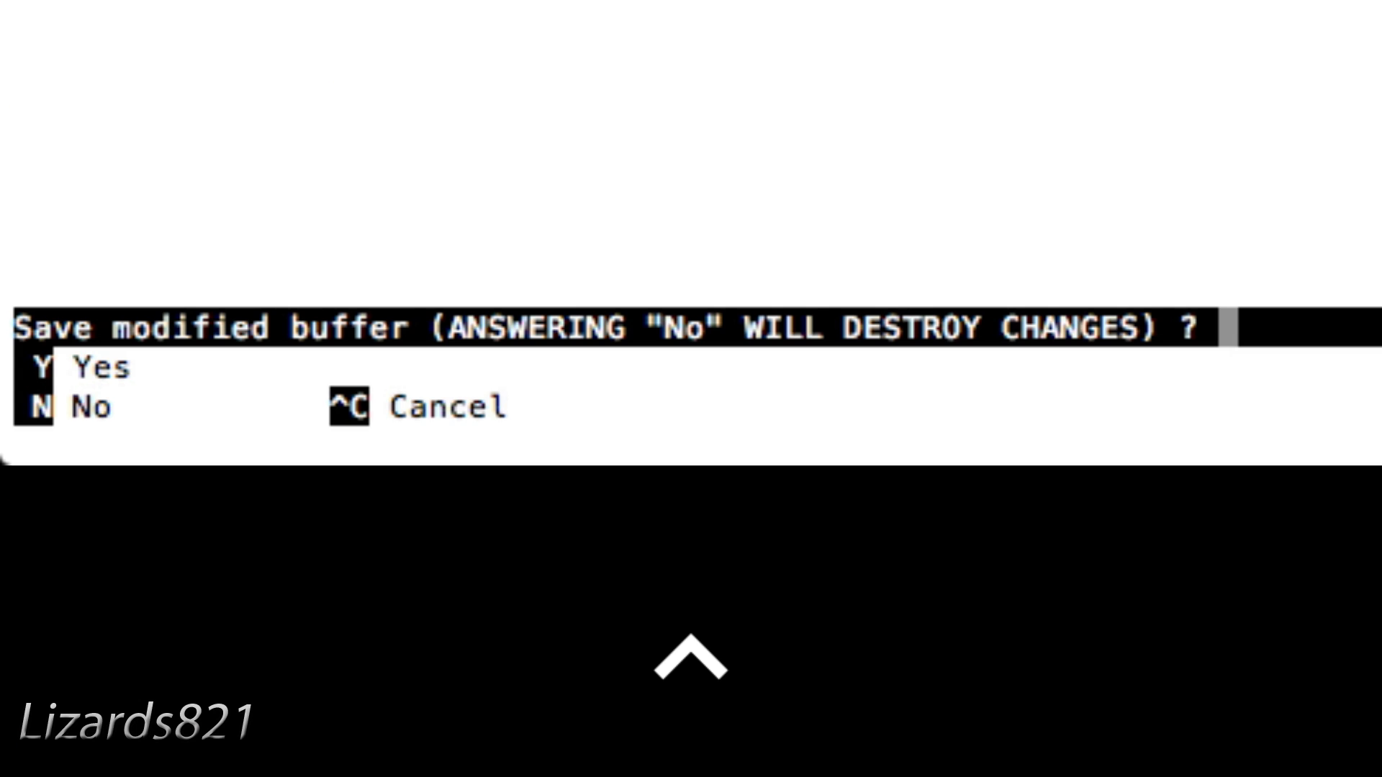
key(y)
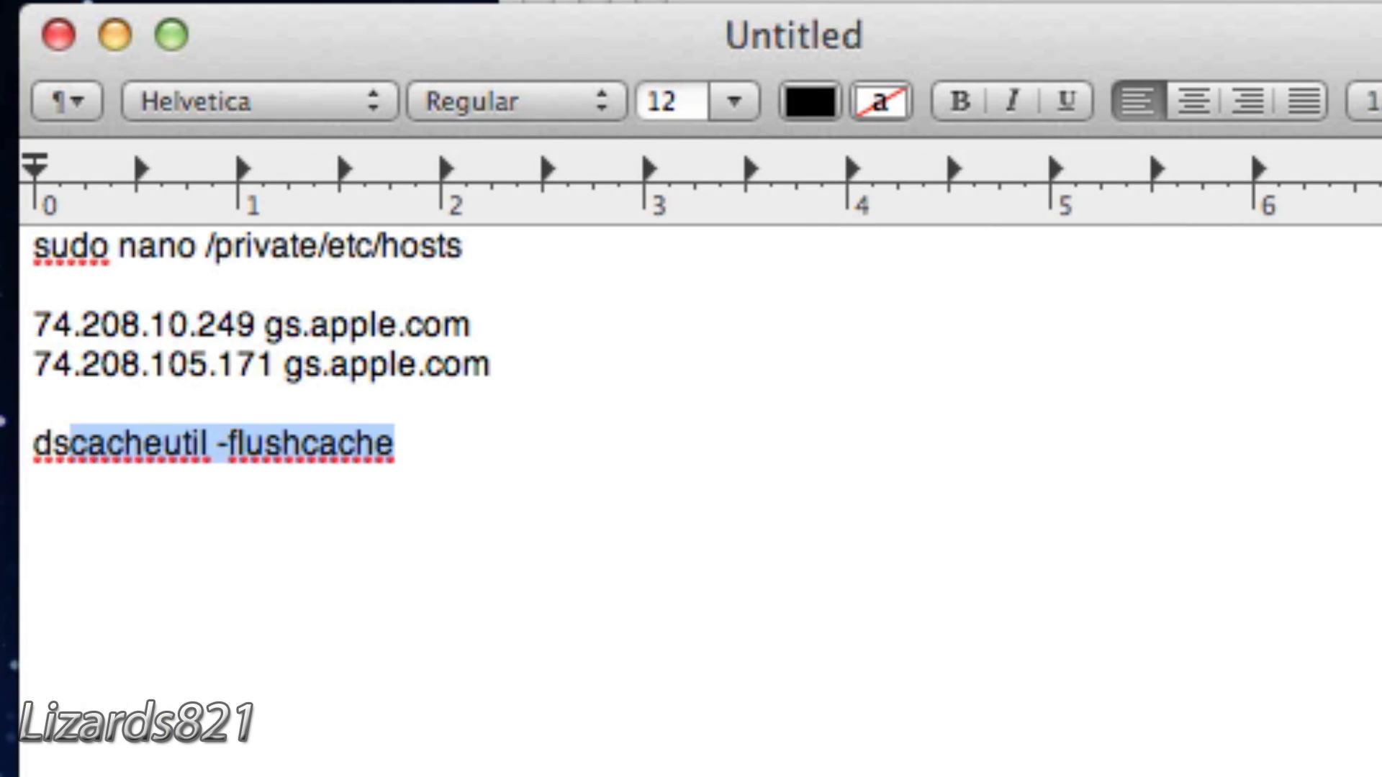
Step: Run dscacheutil -flushcache, close the notes and return to the iPod summary in iTunes
key(cmd+c)
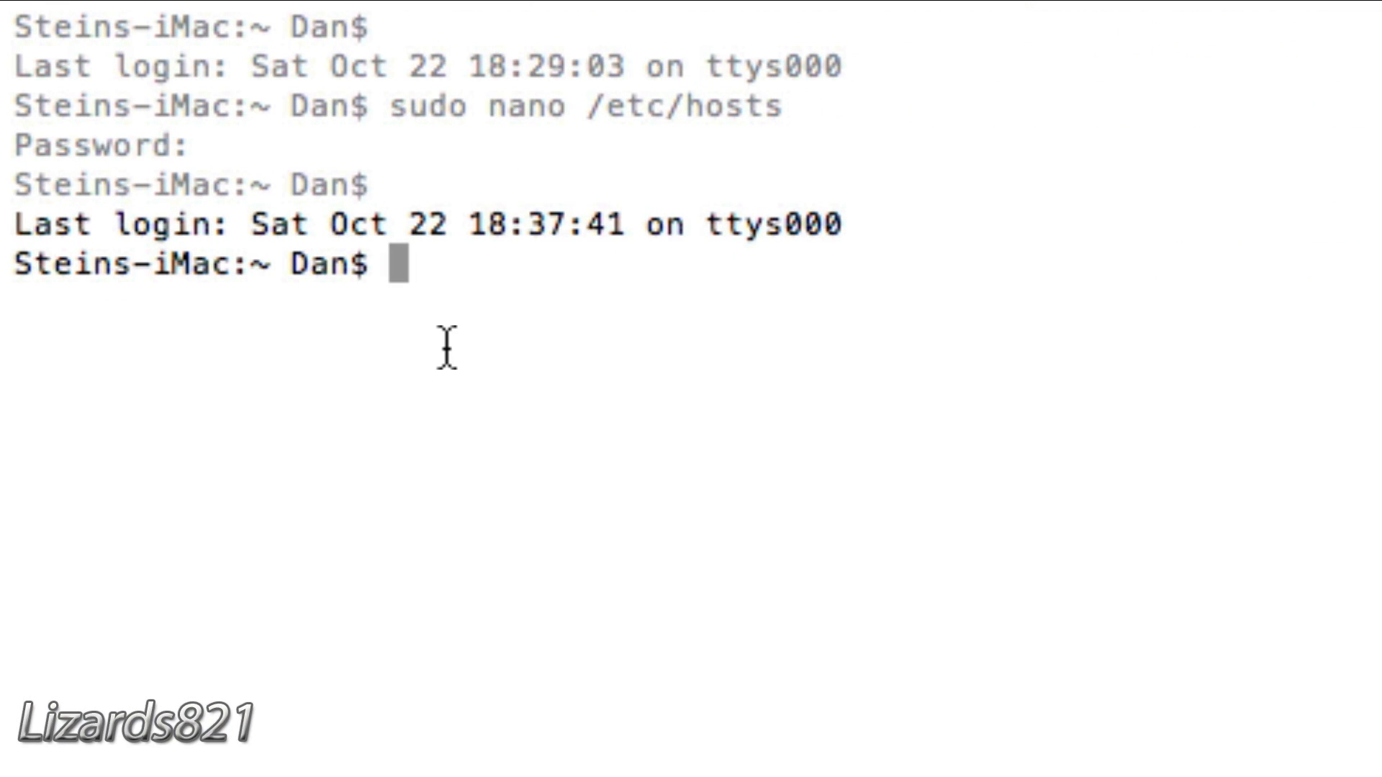
key(Return)
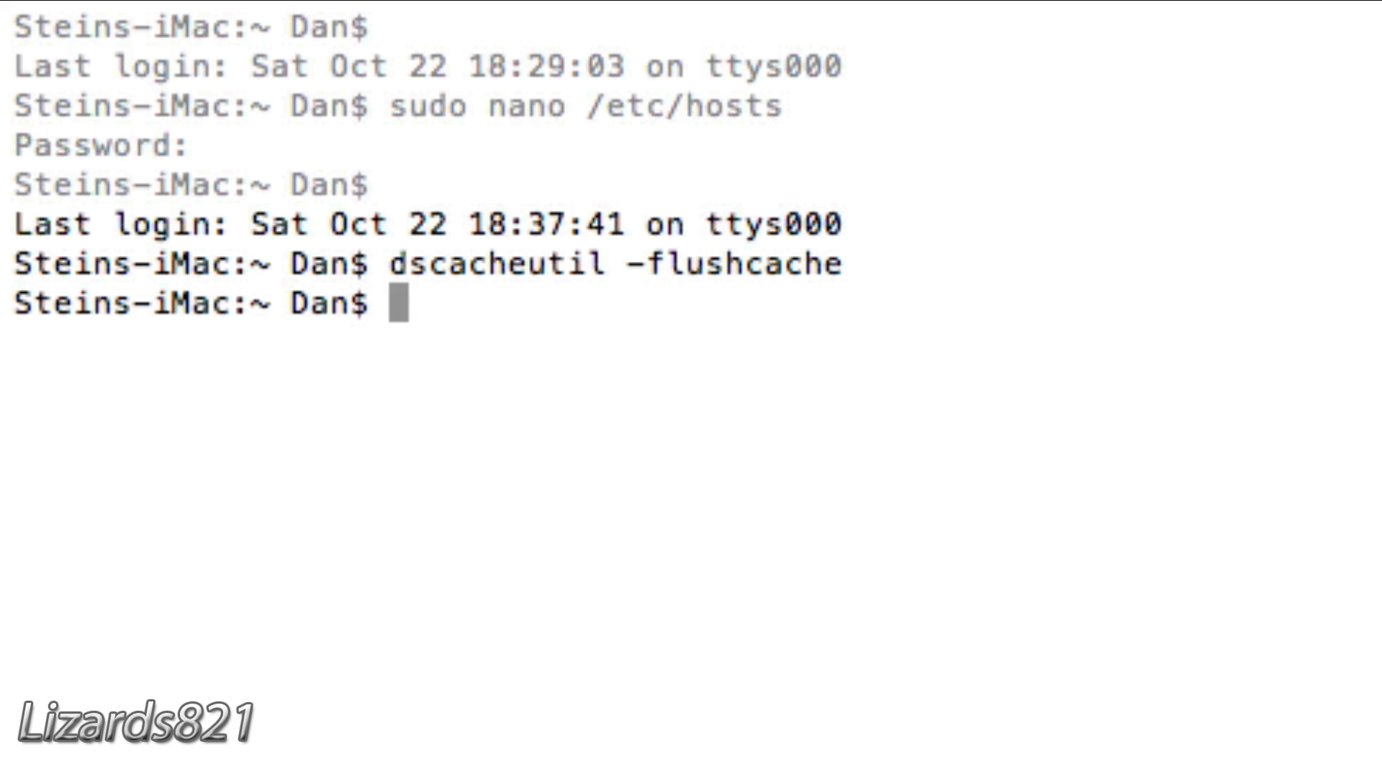
key(cmd+q)
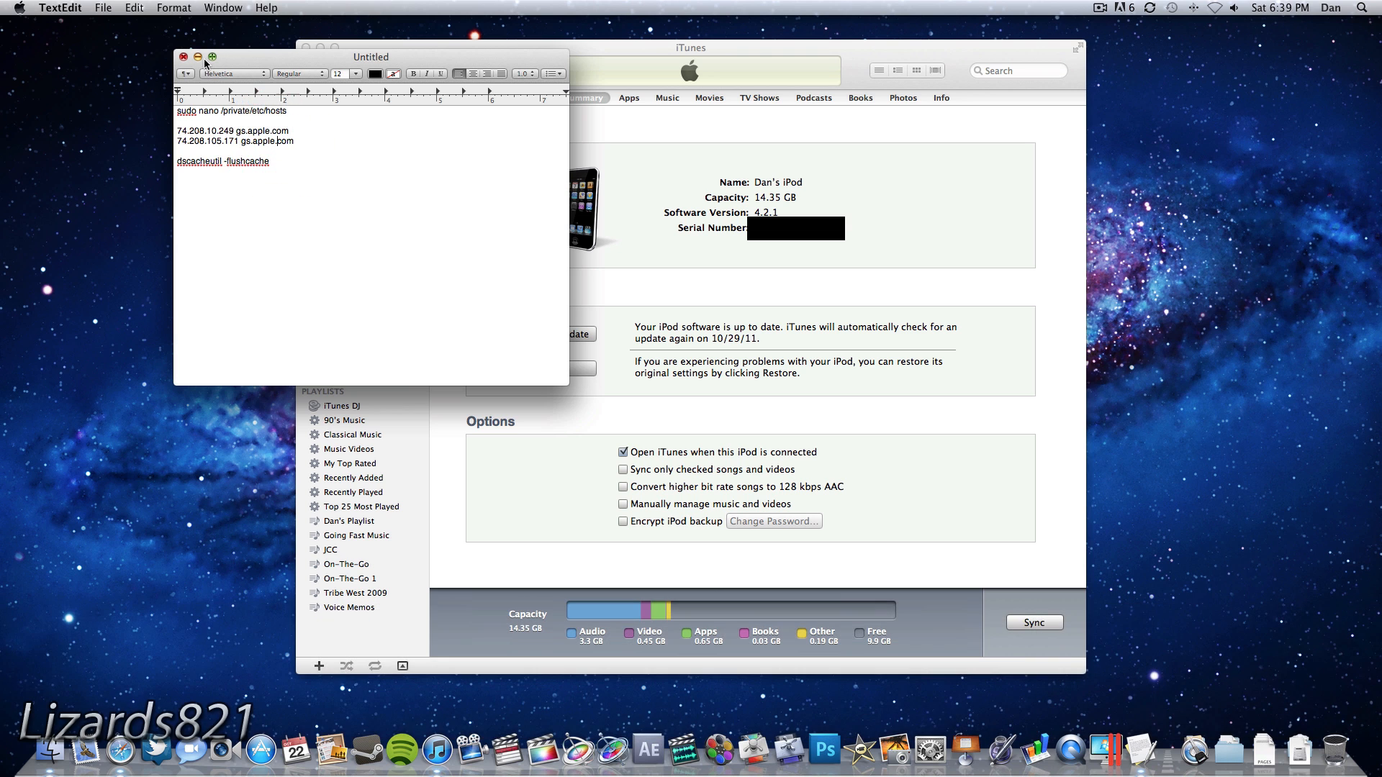
click(183, 58)
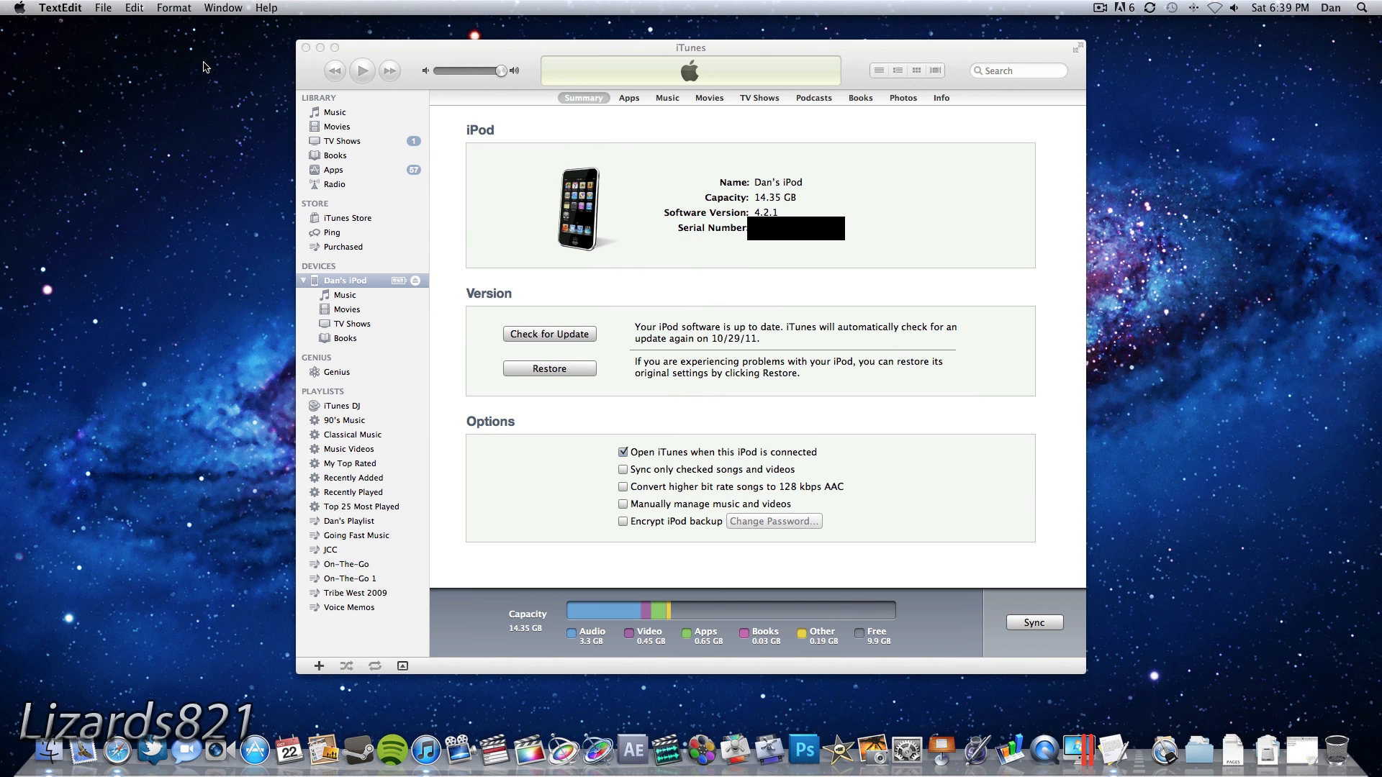
click(690, 175)
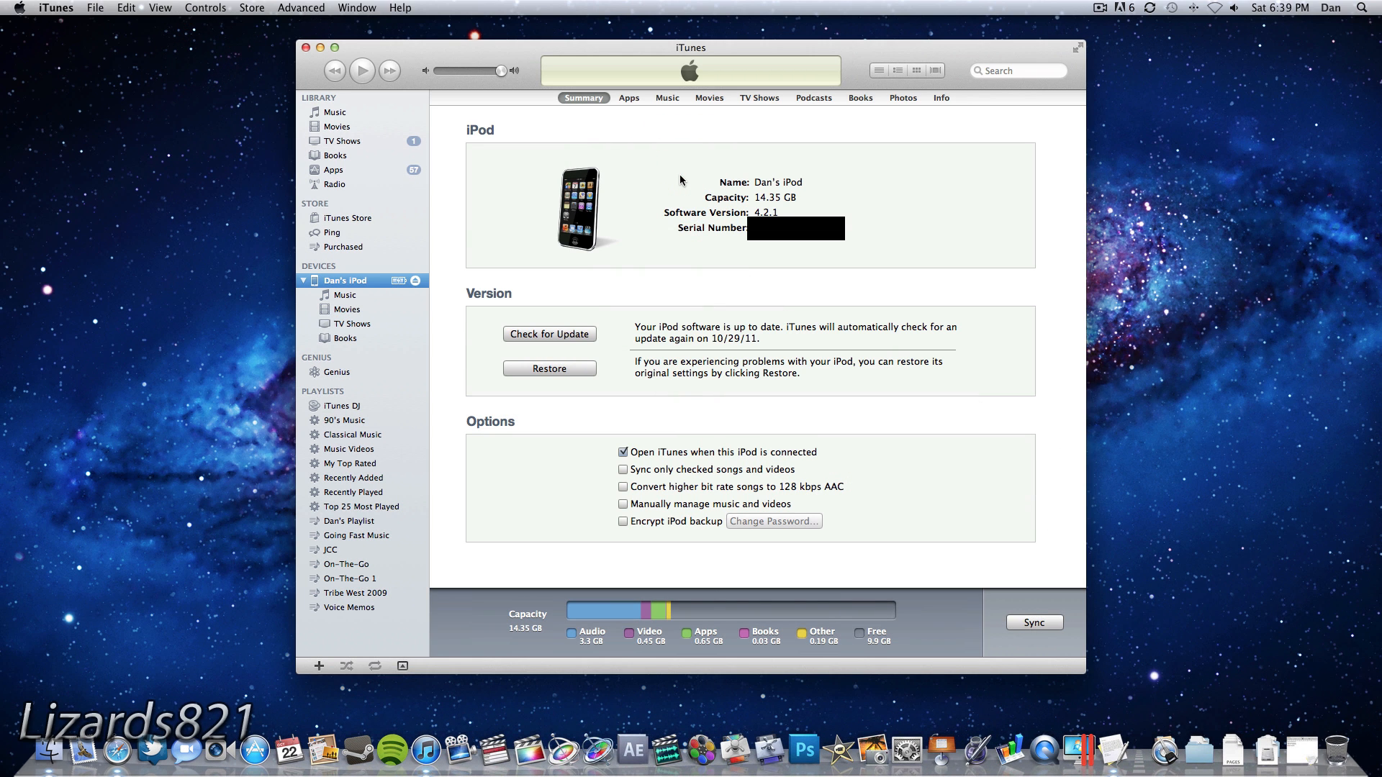